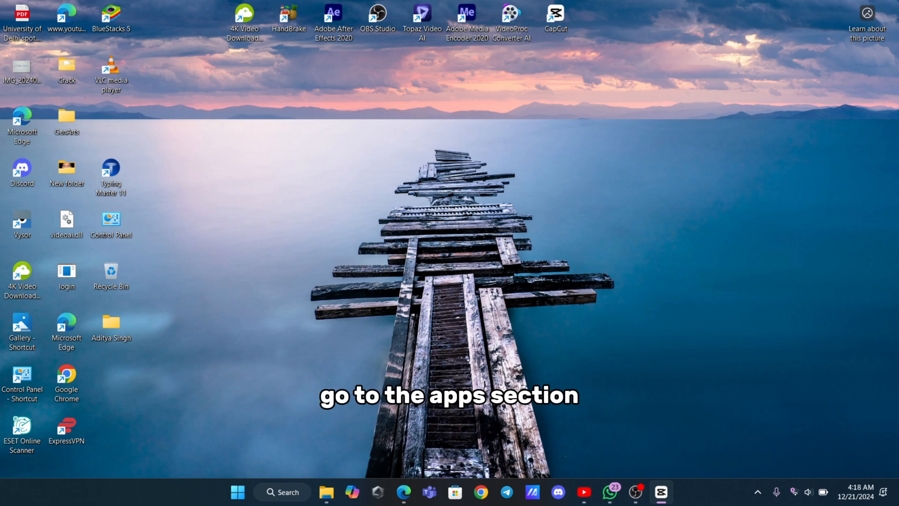
- Browse the Installed apps list and bring up an app's options menu to check for antivirus software
{"action": "left_click", "coordinate": [237, 491]}
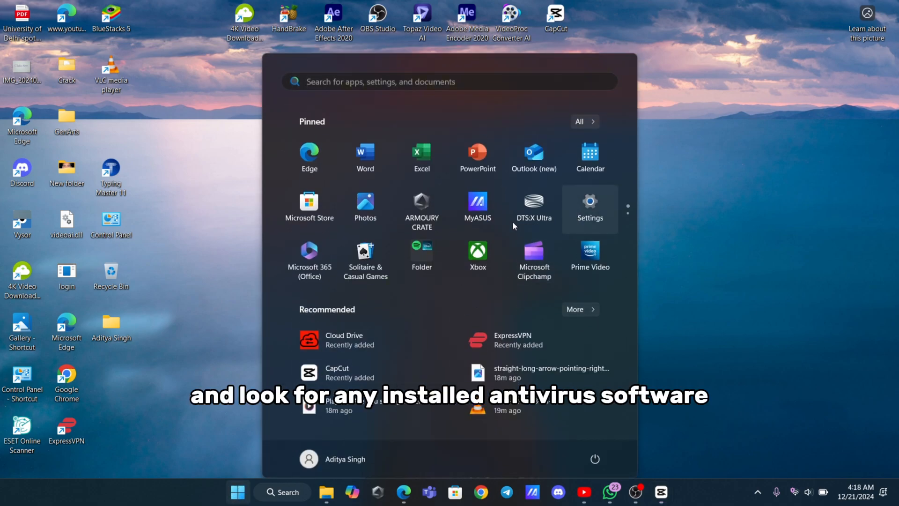
{"action": "left_click", "coordinate": [588, 206]}
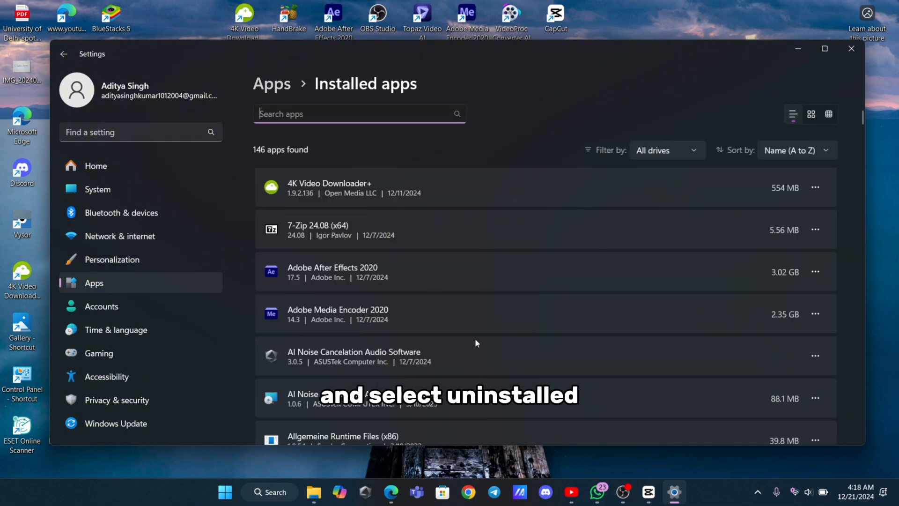
{"action": "scroll", "scroll_direction": "down", "scroll_amount": 3}
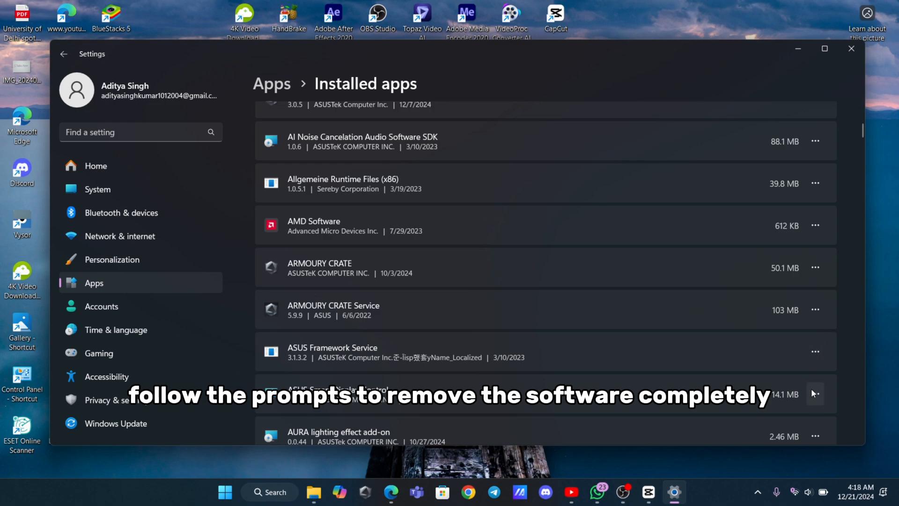
{"action": "left_click", "coordinate": [813, 351]}
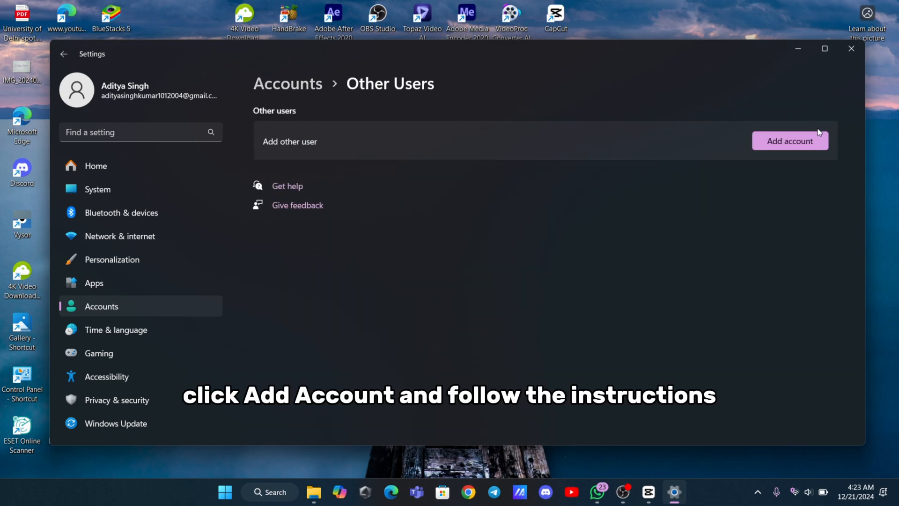
- Reach the 'Create a user for this PC' form from Accounts > Other users, then close Settings
{"action": "left_click", "coordinate": [789, 140]}
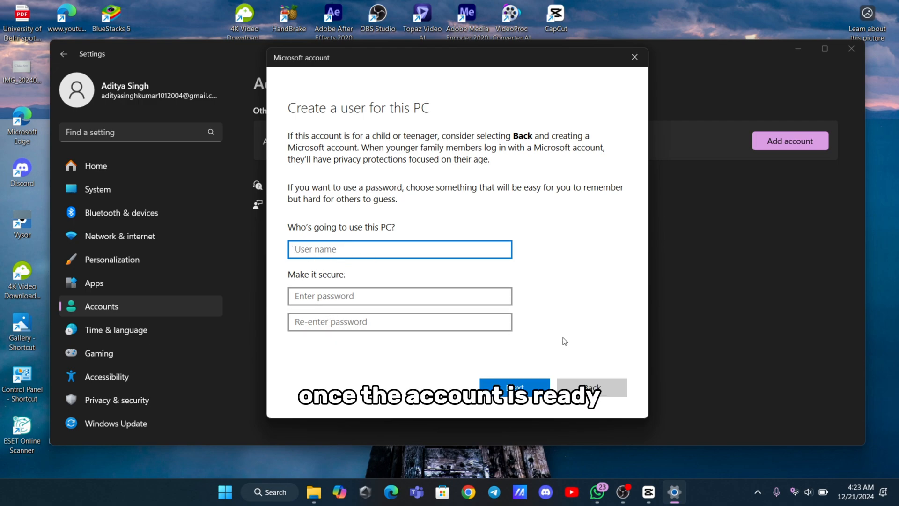
{"action": "left_click", "coordinate": [634, 57]}
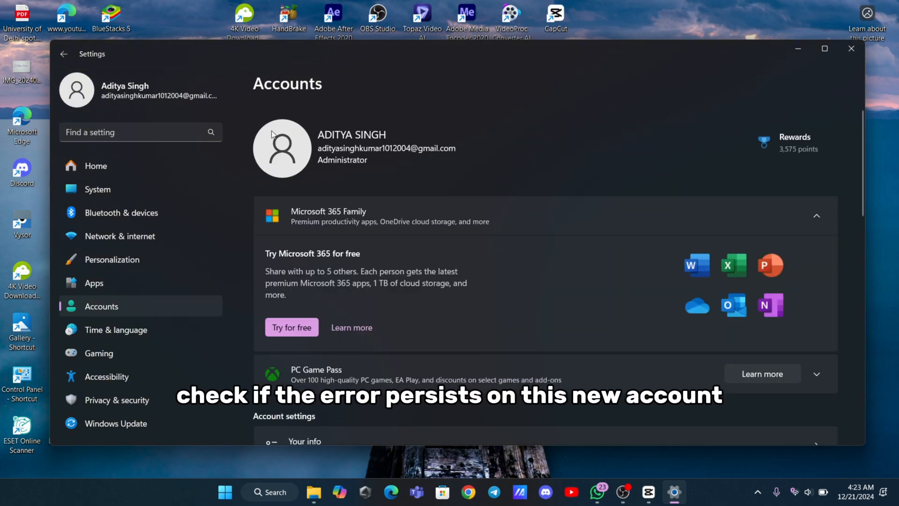
{"action": "left_click", "coordinate": [851, 47]}
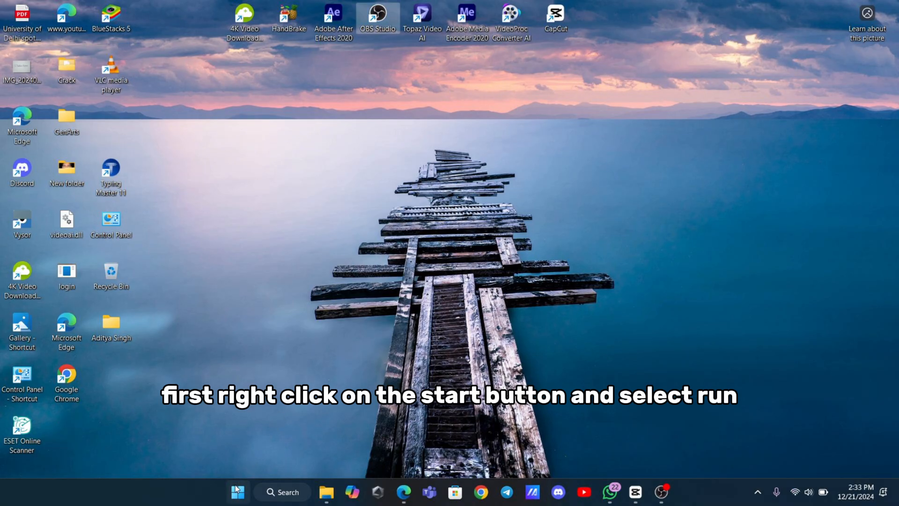
- Via services.msc, give the Windows Connect Now - Config Registrar service a Manual startup type
{"action": "type", "text": "services.msc"}
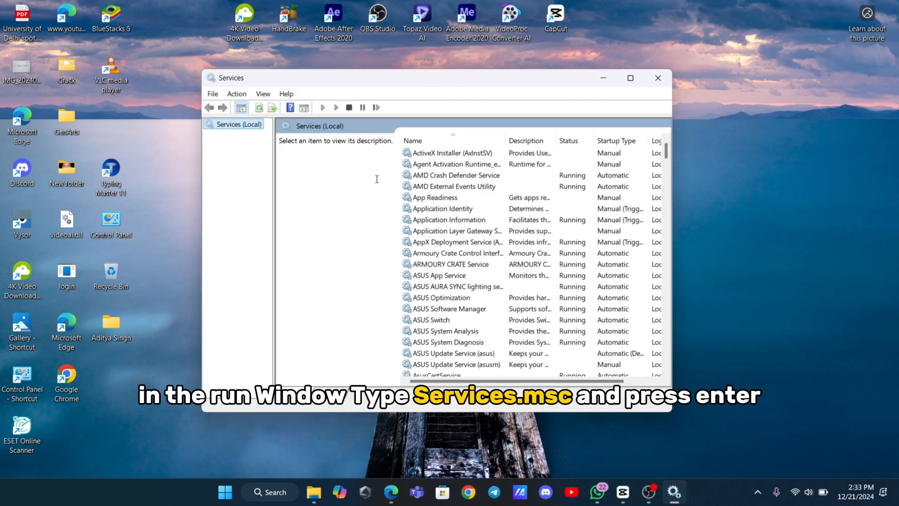
{"action": "scroll", "scroll_direction": "down", "scroll_amount": 3}
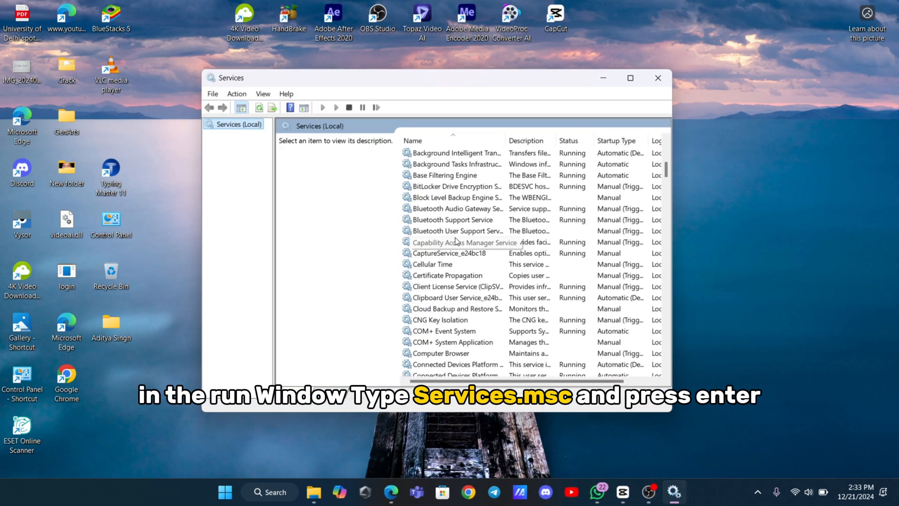
{"action": "scroll", "scroll_direction": "down", "scroll_amount": 3}
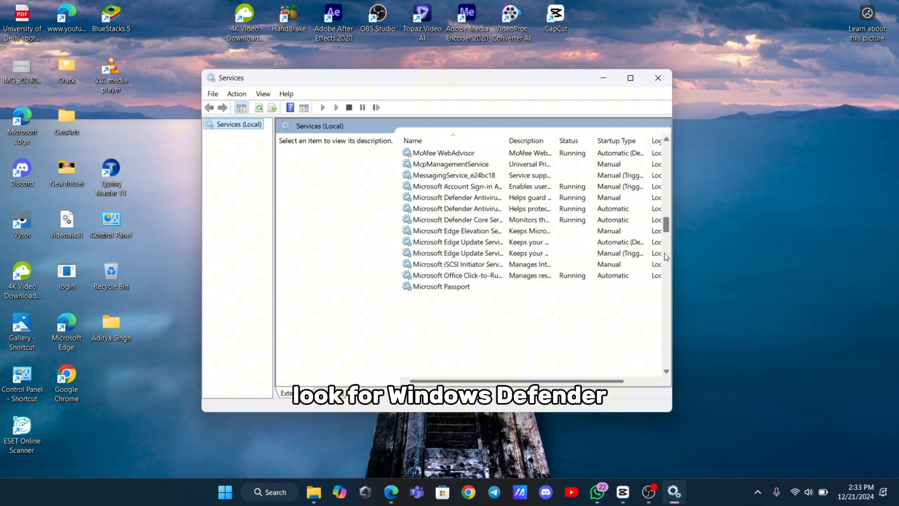
{"action": "scroll", "scroll_direction": "down", "scroll_amount": 3}
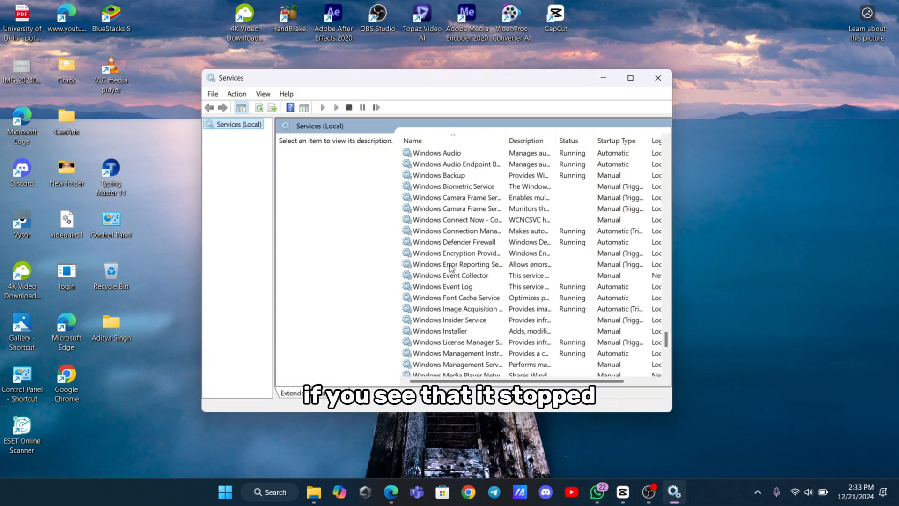
{"action": "double_click", "coordinate": [453, 219]}
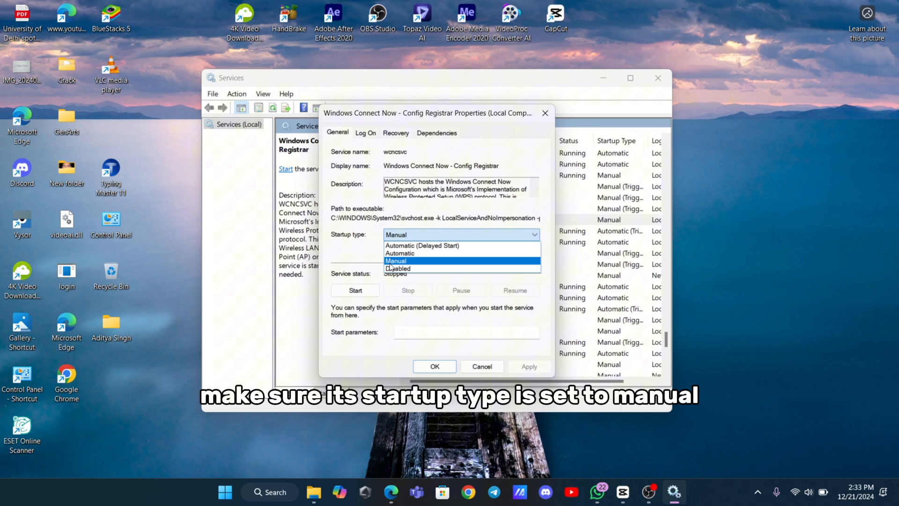
{"action": "left_click", "coordinate": [396, 260]}
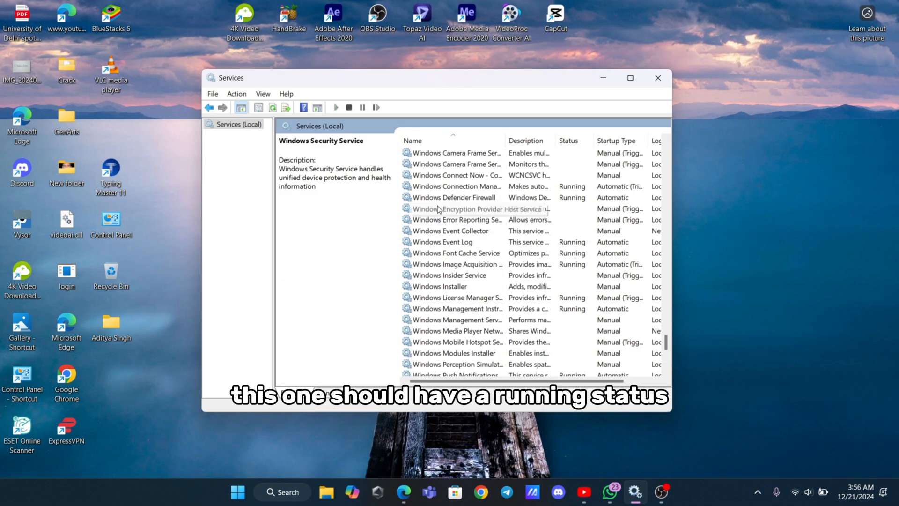
- Review the Windows Defender Firewall service's properties and confirm them with OK
{"action": "left_click", "coordinate": [454, 198]}
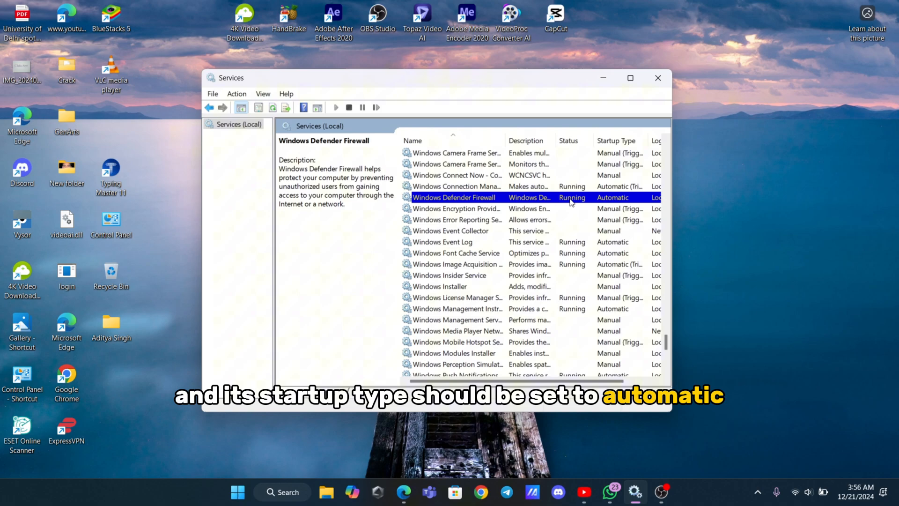
{"action": "double_click", "coordinate": [453, 196]}
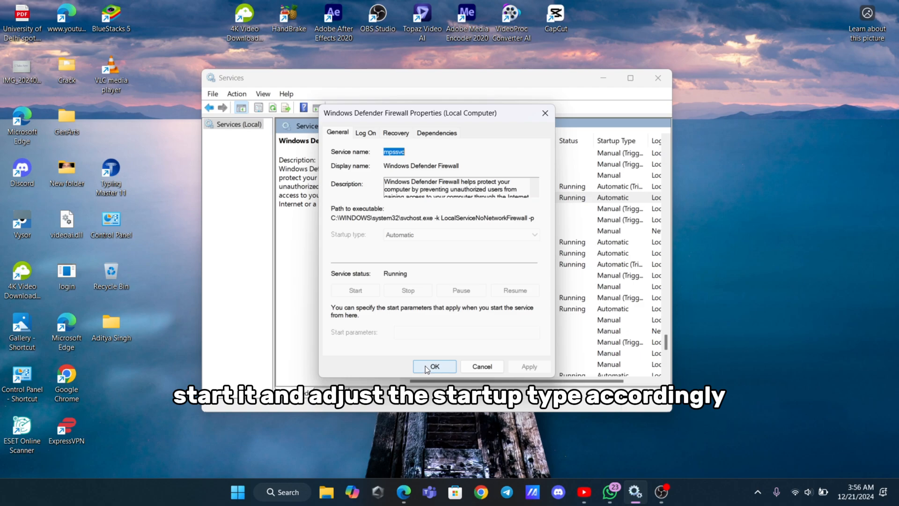
{"action": "left_click", "coordinate": [433, 366]}
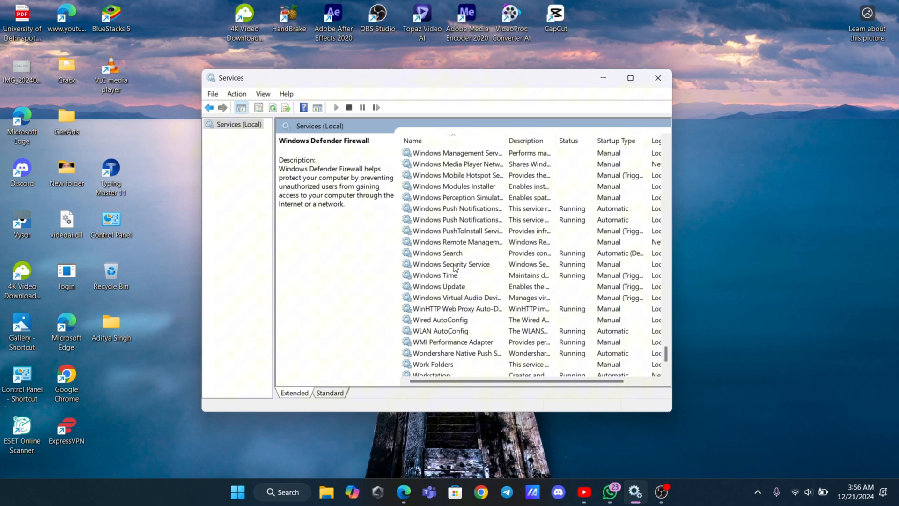
- Verify Windows Security Service is Running with Manual startup, then close Services
{"action": "left_click", "coordinate": [450, 264]}
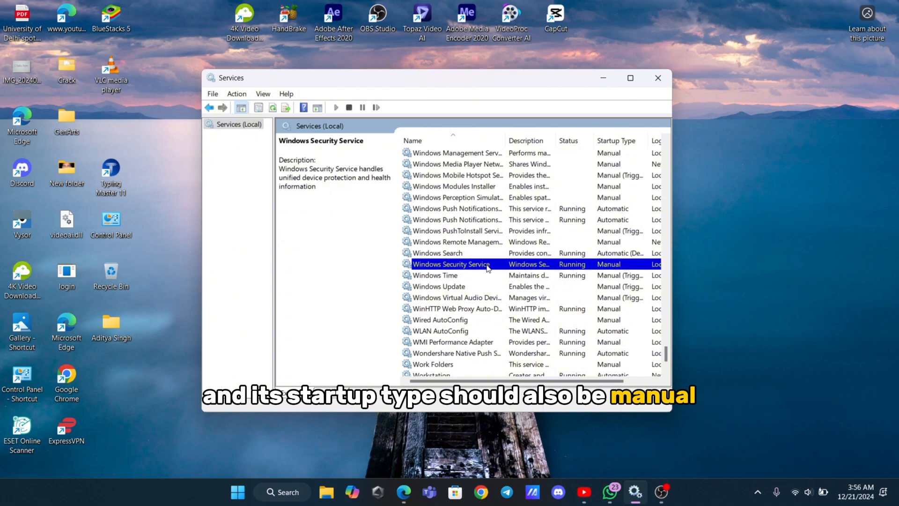
{"action": "double_click", "coordinate": [451, 264]}
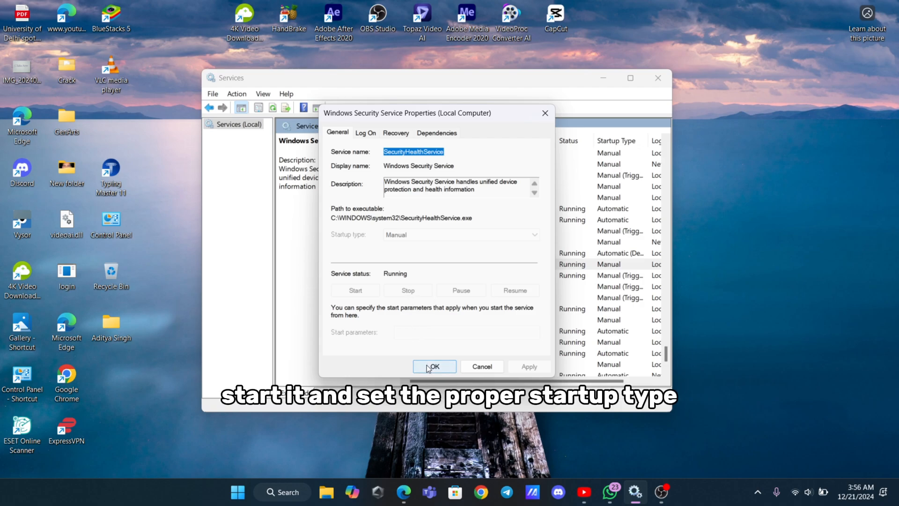
{"action": "left_click", "coordinate": [434, 366]}
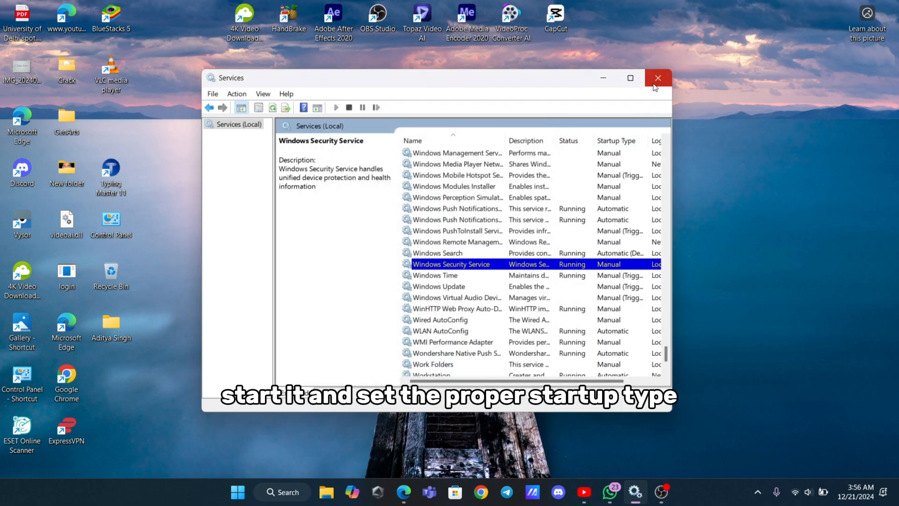
{"action": "left_click", "coordinate": [657, 77]}
{"action": "type", "text": "cm"}
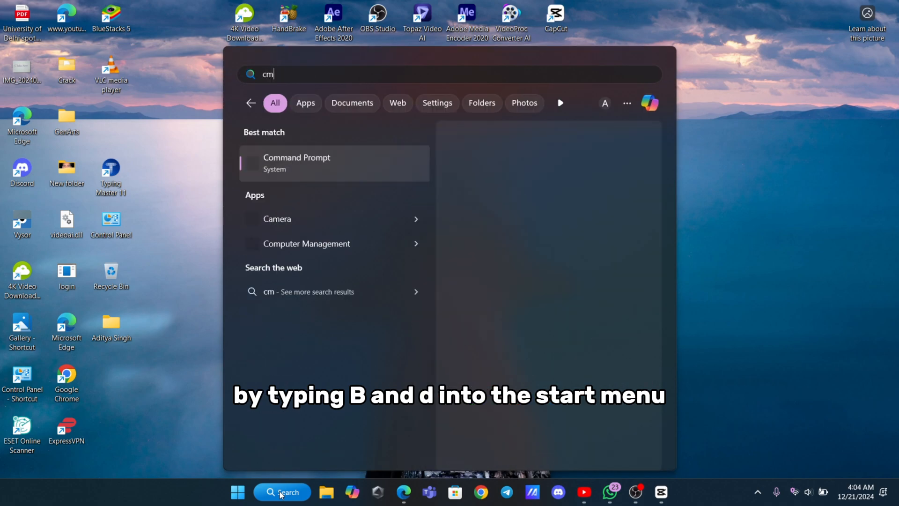
- Run 'sfc /scannow' as administrator, then enter 'dism /online /cleanup-image /restorehealth'
{"action": "right_click", "coordinate": [296, 163]}
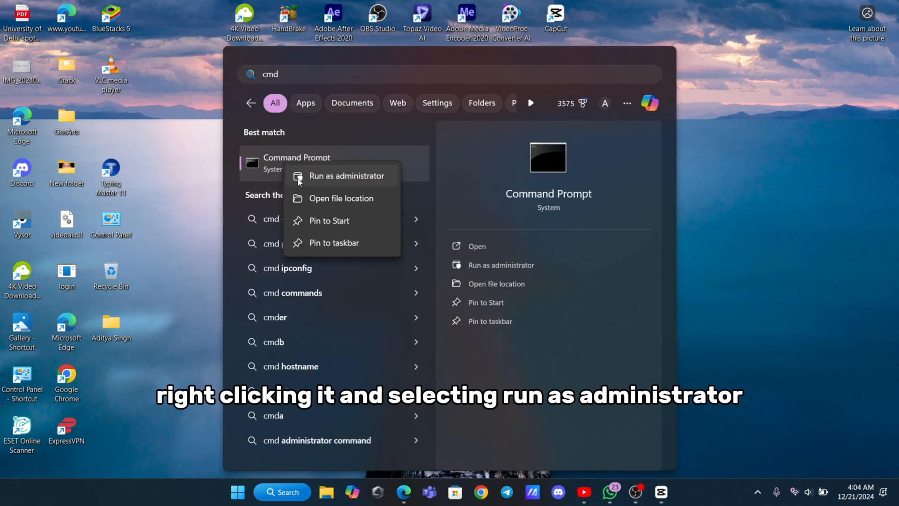
{"action": "left_click", "coordinate": [346, 176]}
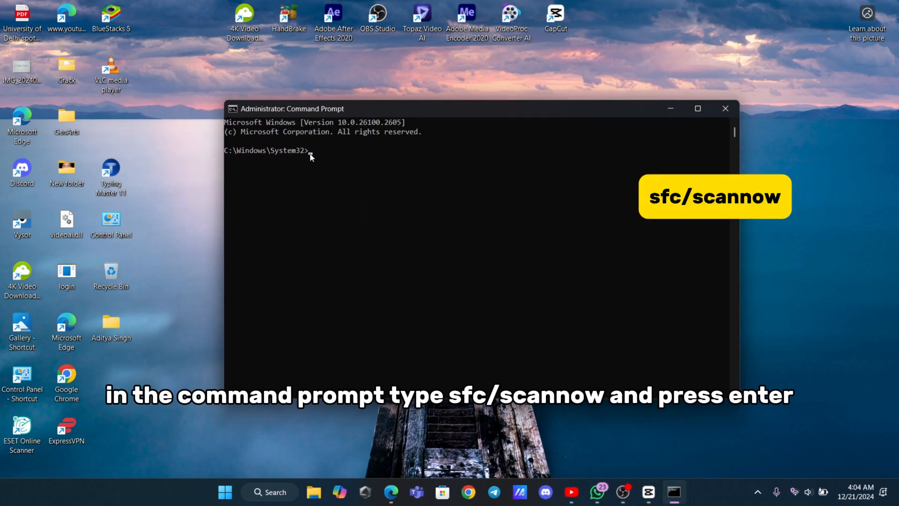
{"action": "type", "text": "sfc /scannow"}
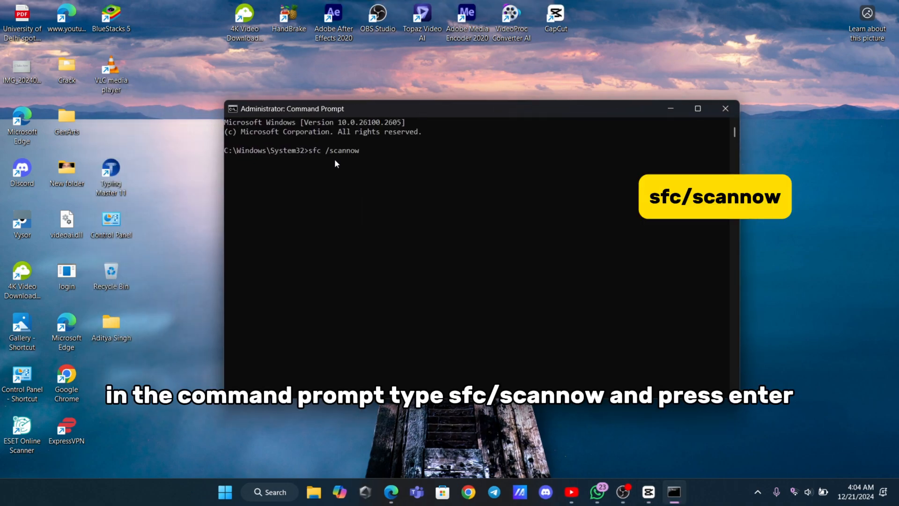
{"action": "key", "text": "enter"}
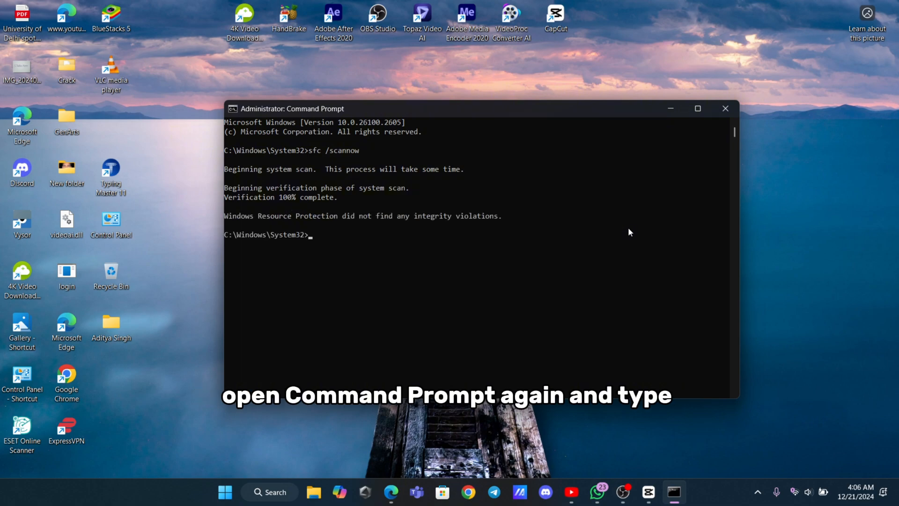
{"action": "mouse_move", "coordinate": [442, 228]}
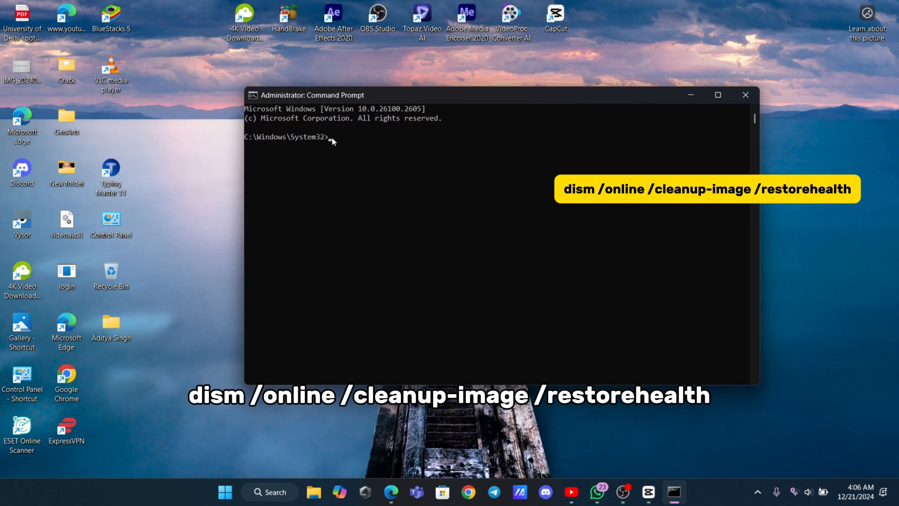
{"action": "type", "text": "dism /online /cleanup-image /restorehealth"}
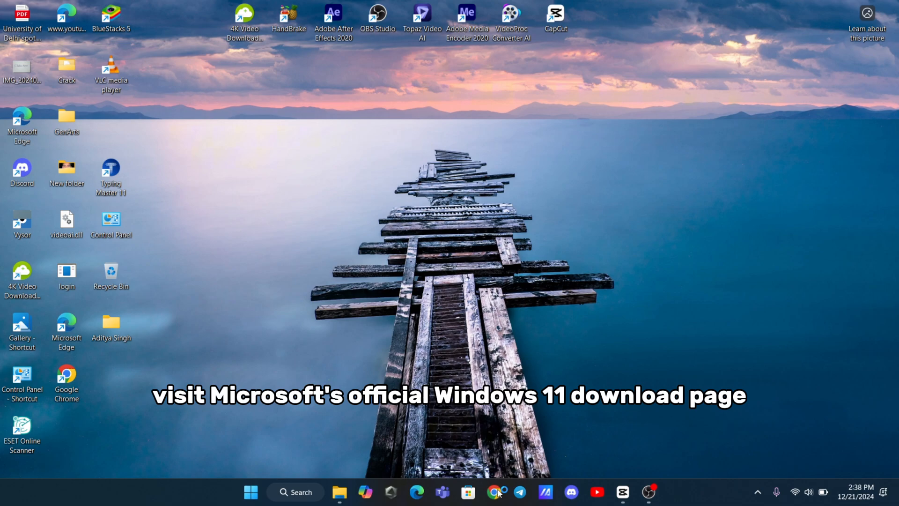
- Find Microsoft's Windows 11 download page and download the installation media creation tool
{"action": "type", "text": "Microsoft's official Windows 11 download"}
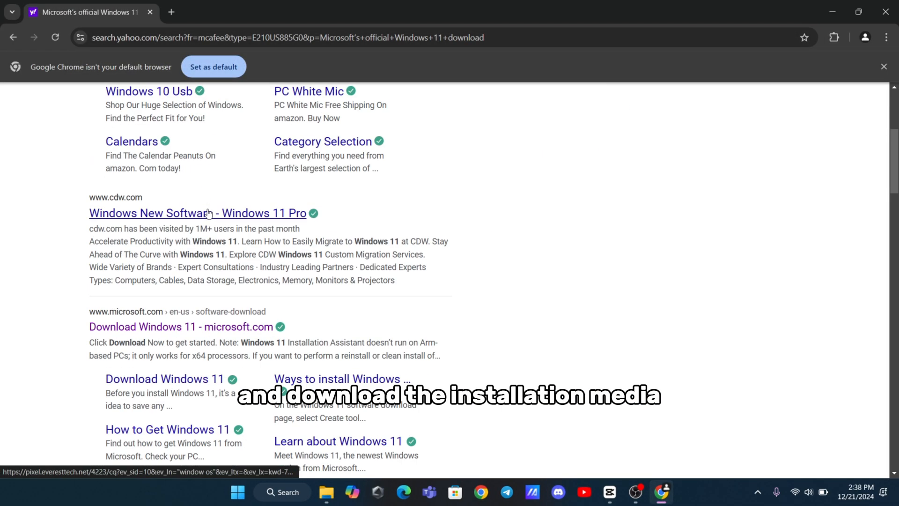
{"action": "left_click", "coordinate": [182, 326]}
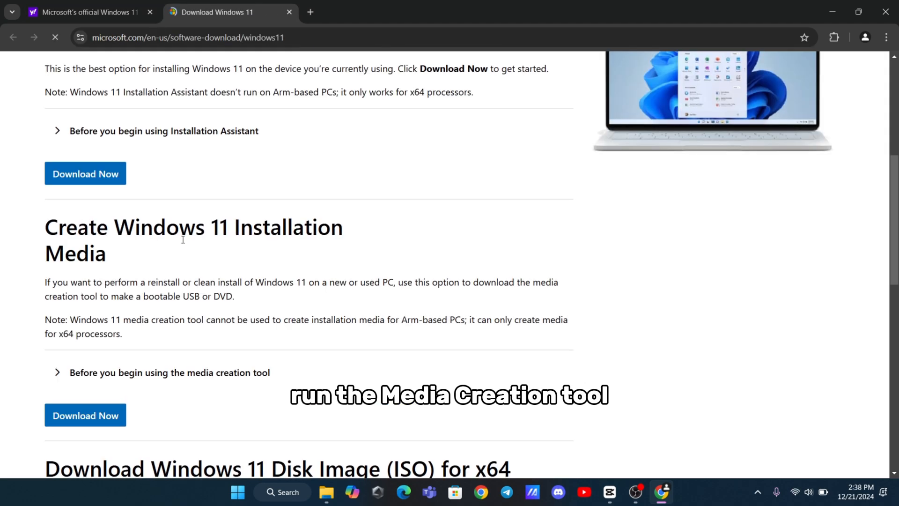
{"action": "left_click", "coordinate": [85, 415]}
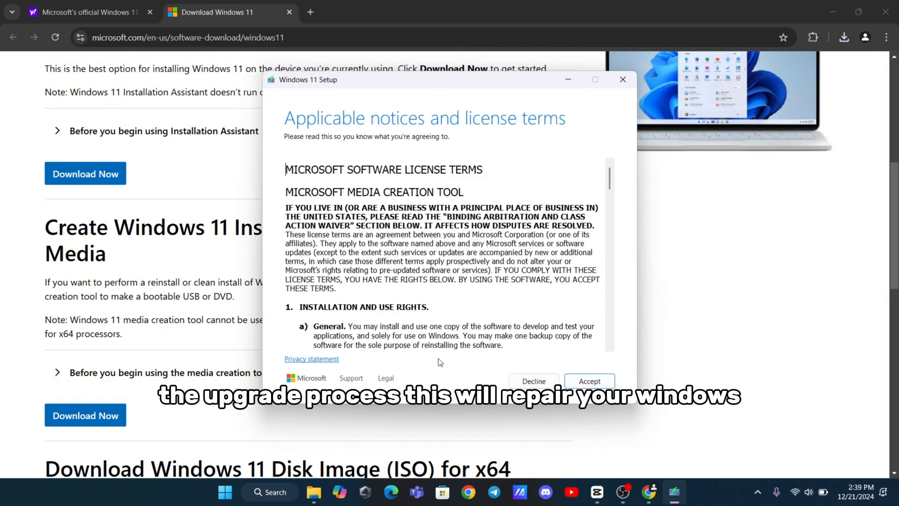
- Accept the Windows 11 Setup license terms and continue with the recommended language and edition
{"action": "scroll", "scroll_direction": "down", "scroll_amount": 3}
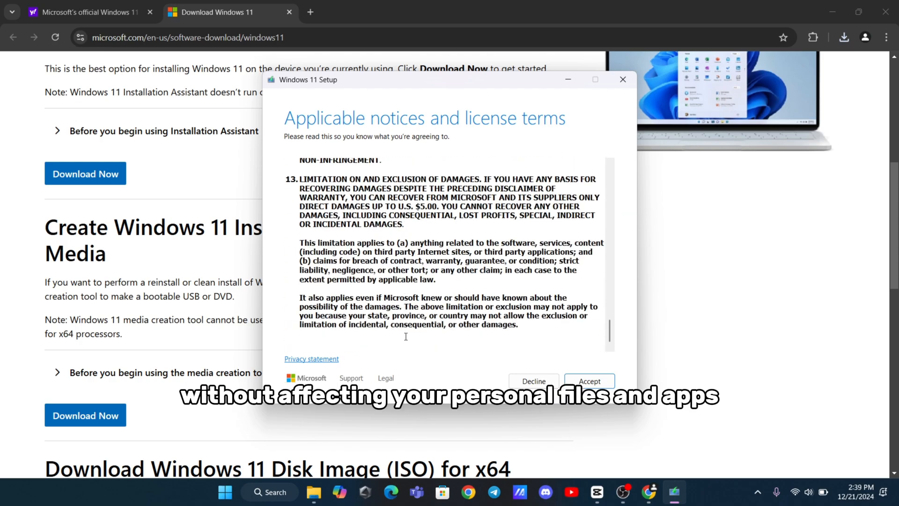
{"action": "left_click", "coordinate": [588, 381]}
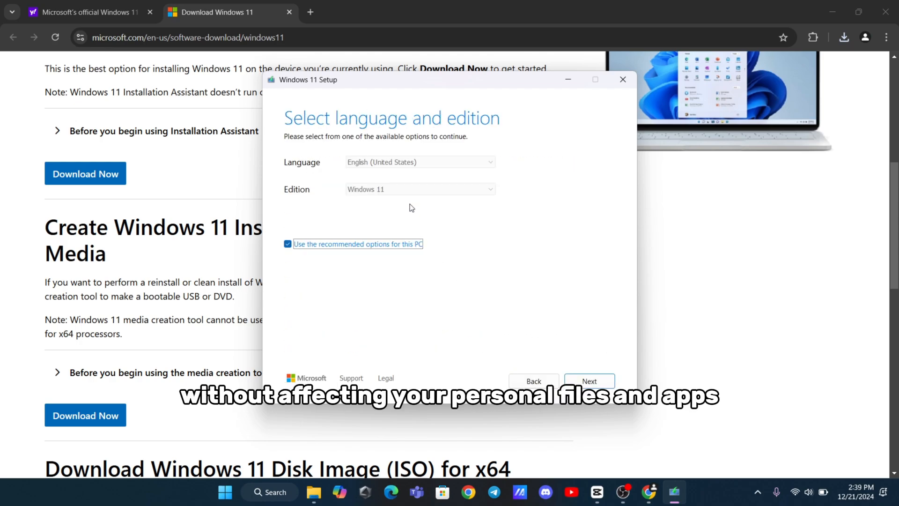
{"action": "left_click", "coordinate": [589, 381]}
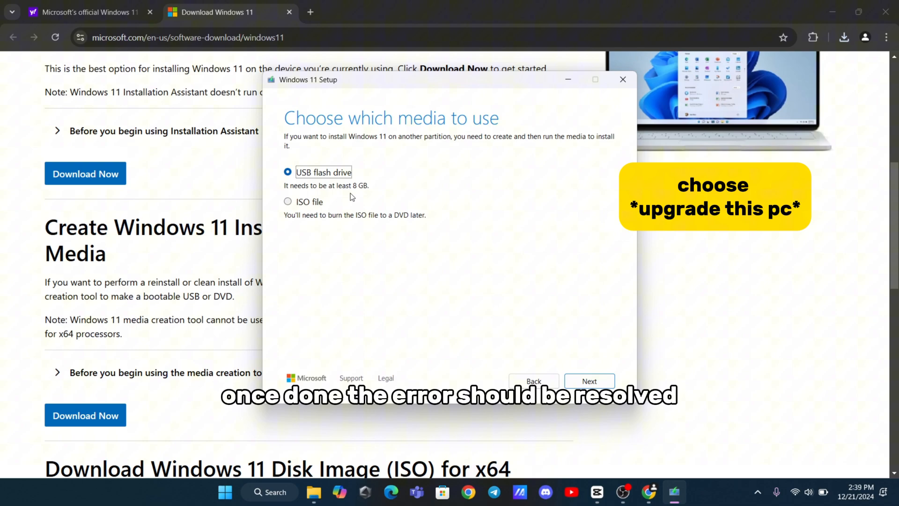